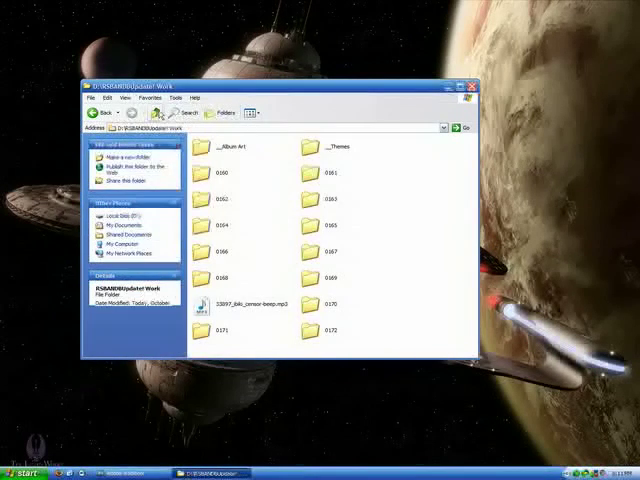
- Launch the podcast episode's Audition session file from the episode folder
{"action": "double_click", "coordinate": [312, 146]}
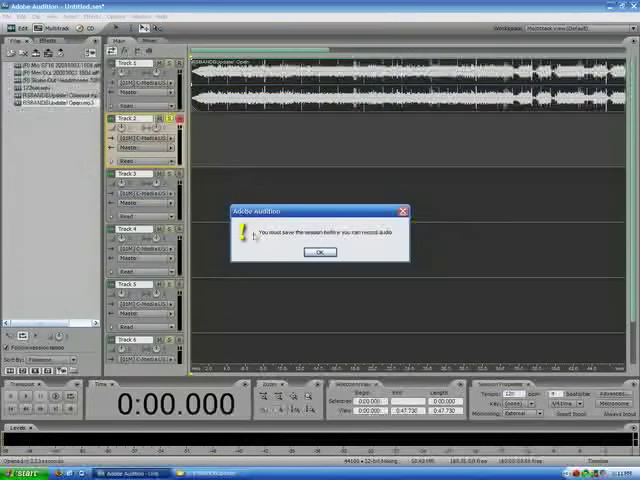
- Dismiss the save-before-recording alert and the audio hardware notice
{"action": "left_click", "coordinate": [320, 252]}
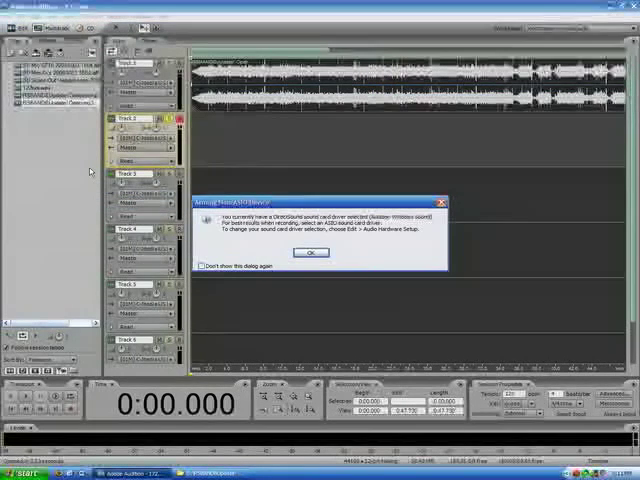
{"action": "left_click", "coordinate": [312, 252]}
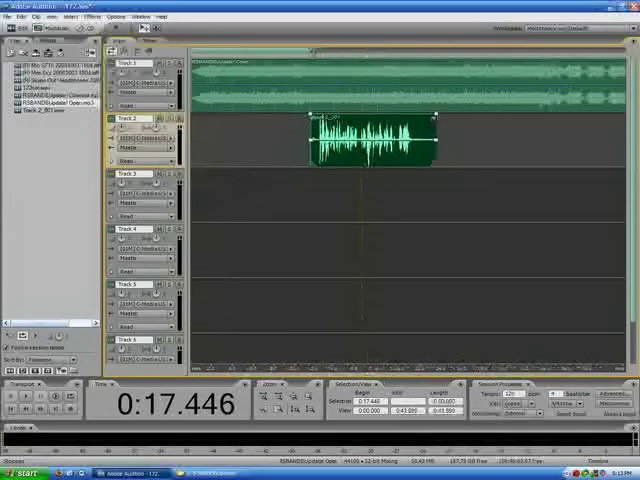
- Reposition the short voice clip along the track 2 timeline
{"action": "left_click_drag", "start_coordinate": [370, 136], "coordinate": [500, 140]}
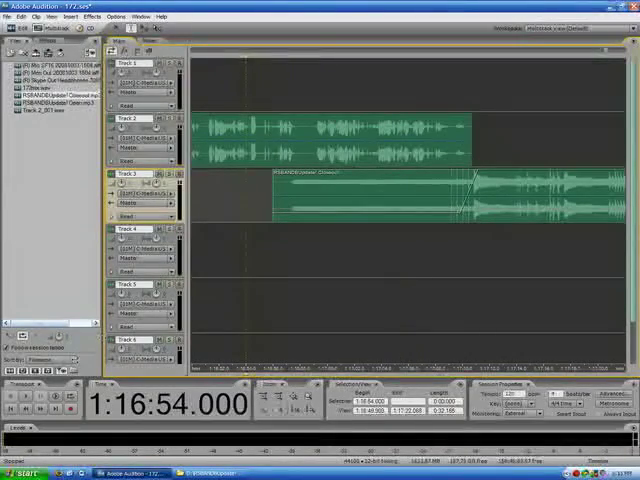
- Adjust the track 1 controls so the intro clip leads the main recording
{"action": "left_click", "coordinate": [38, 404]}
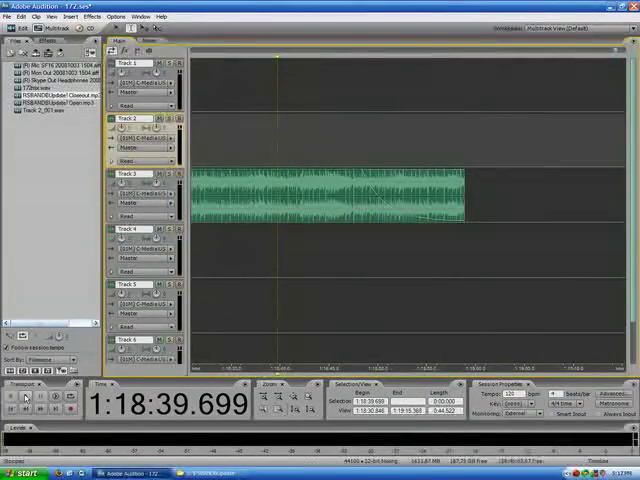
- Adjust track 2 so the main recording starts just after the intro clip
{"action": "left_click", "coordinate": [24, 400]}
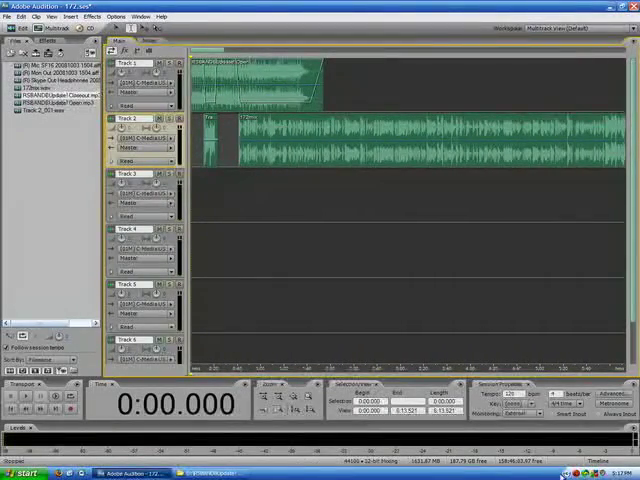
- Start an Audio Mix Down export and choose the output file format
{"action": "left_click", "coordinate": [16, 16]}
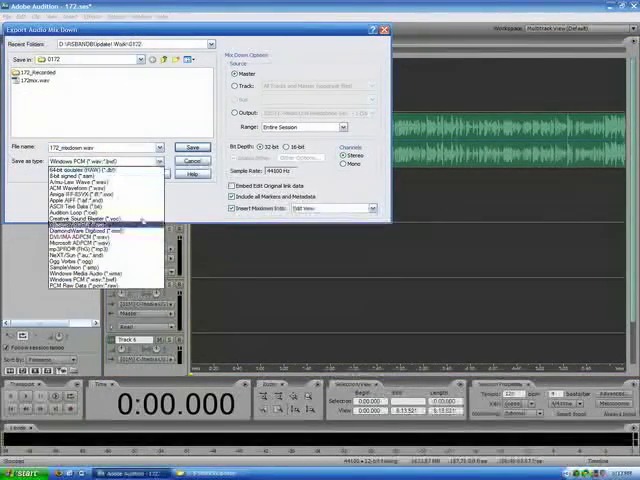
{"action": "left_click", "coordinate": [100, 228]}
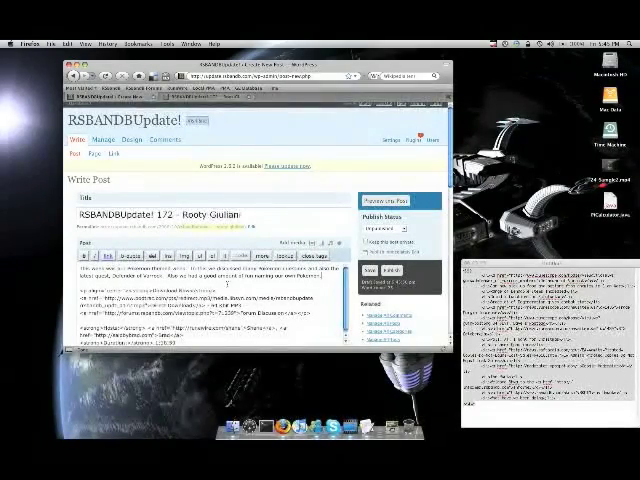
- Scroll through the show-notes HTML body down to the tag and category fields
{"action": "scroll", "scroll_direction": "down", "scroll_amount": 3}
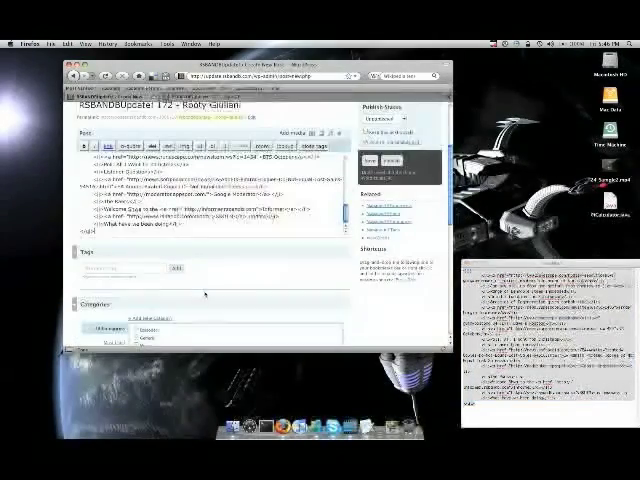
{"action": "scroll", "scroll_direction": "down", "scroll_amount": 3}
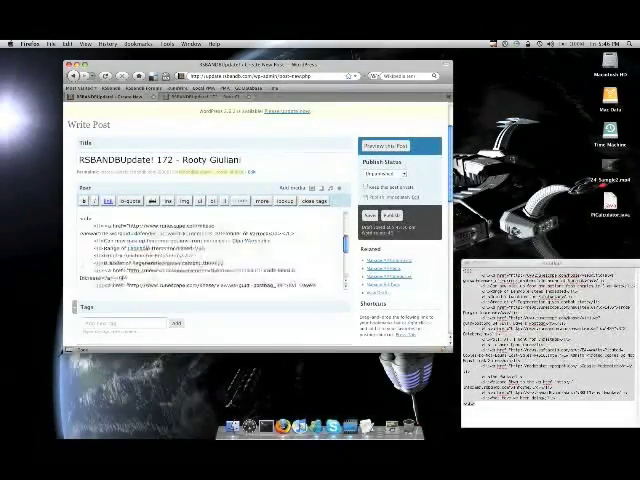
- Add the podcast custom fields (duration, media file URLs) and pick a name for the next one
{"action": "scroll", "scroll_direction": "down", "scroll_amount": 3}
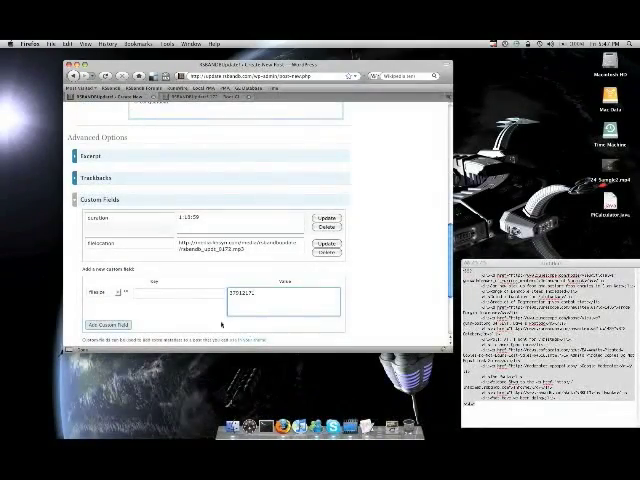
{"action": "left_click", "coordinate": [106, 324]}
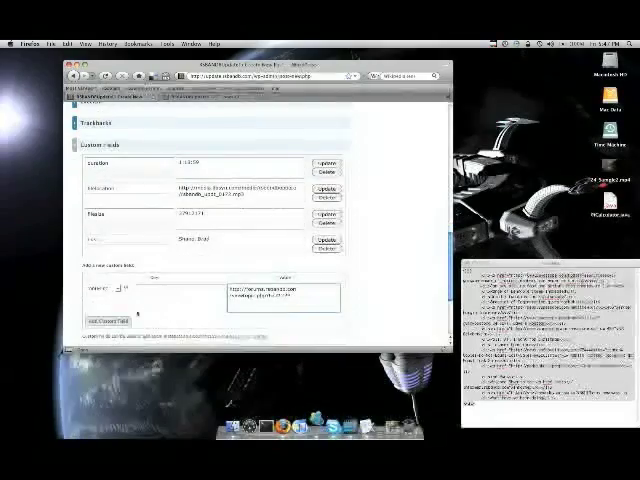
{"action": "left_click", "coordinate": [108, 320]}
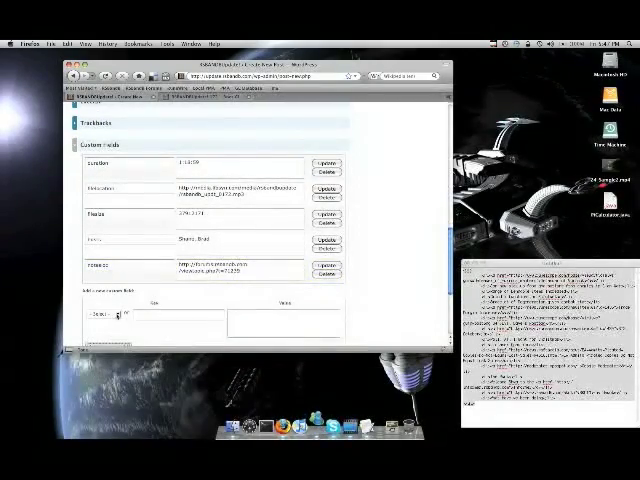
{"action": "left_click", "coordinate": [104, 316]}
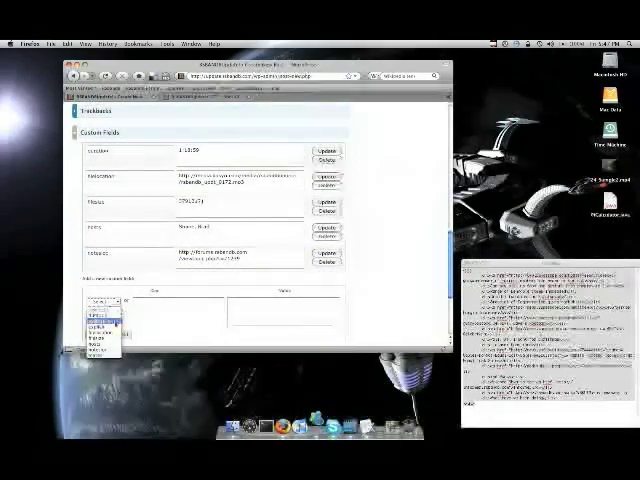